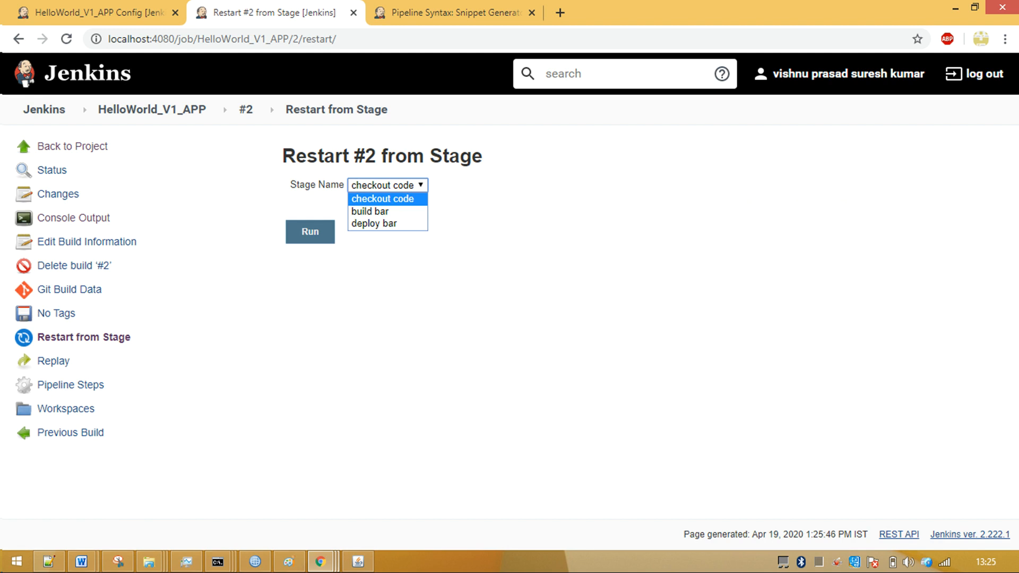
Step: Choose 'checkout code' as the stage to restart build #2 from
{"action": "left_click", "coordinate": [310, 232]}
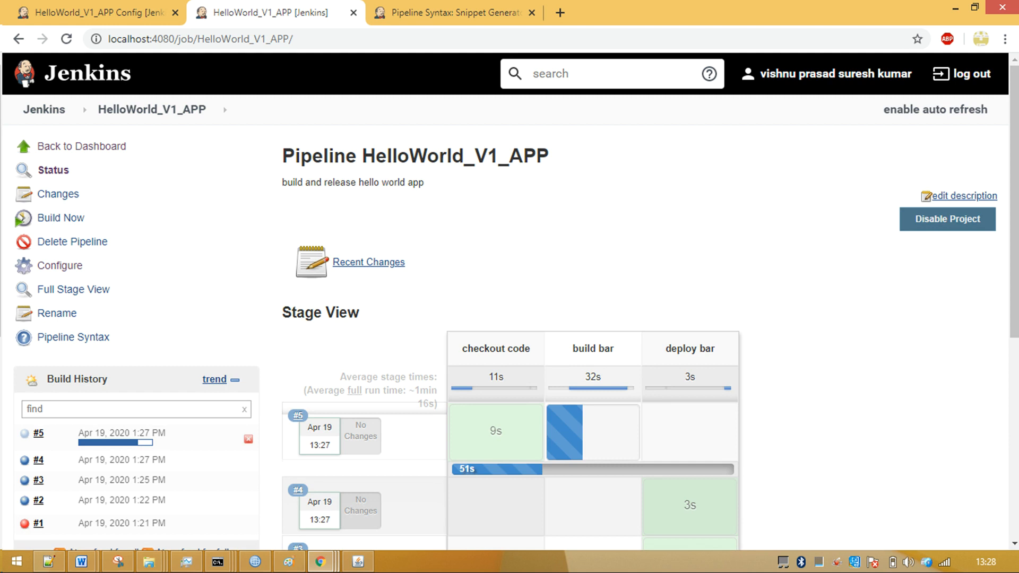
Step: Return to the HelloWorld_V1_APP pipeline page to follow build #5's stages
{"action": "left_click", "coordinate": [38, 433]}
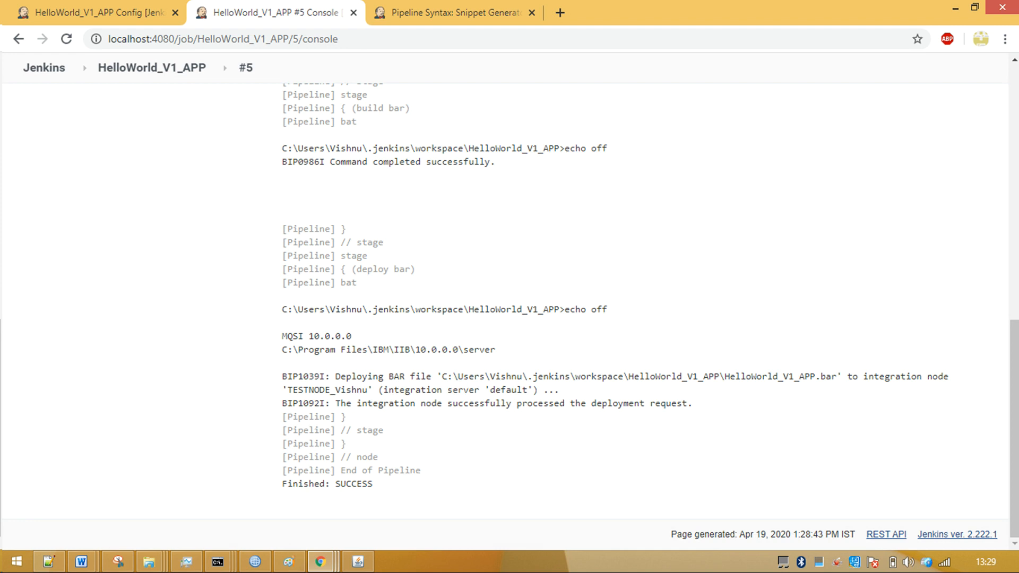